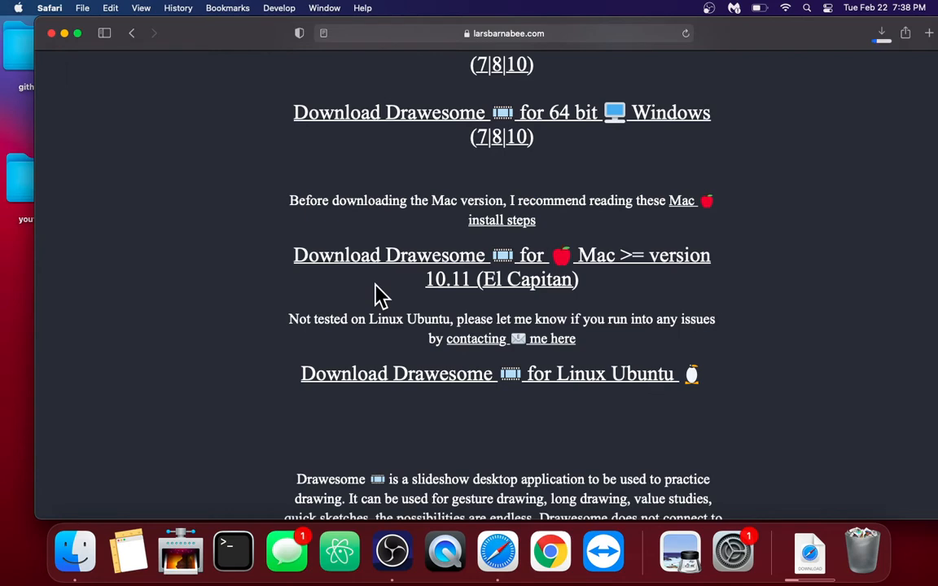
mouse_move(52, 33)
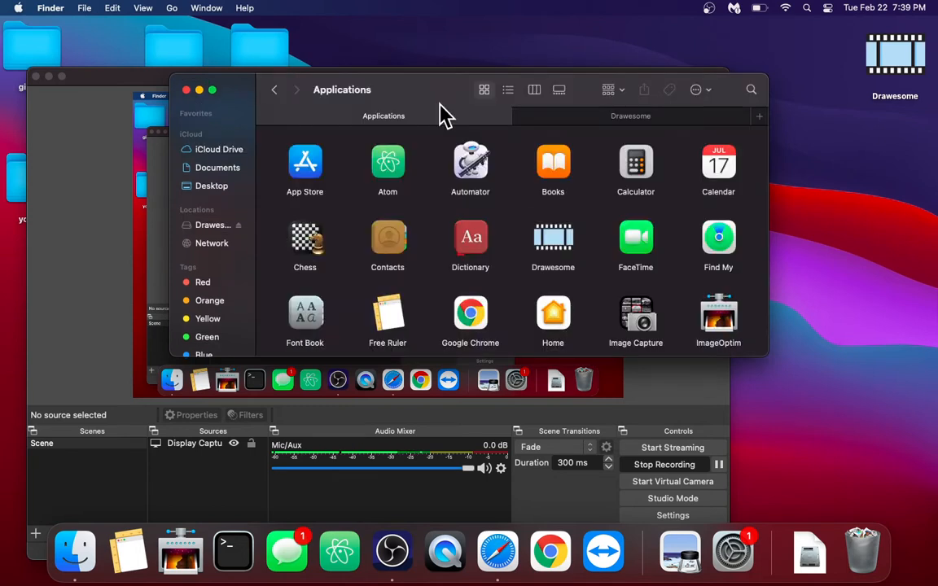
mouse_move(553, 244)
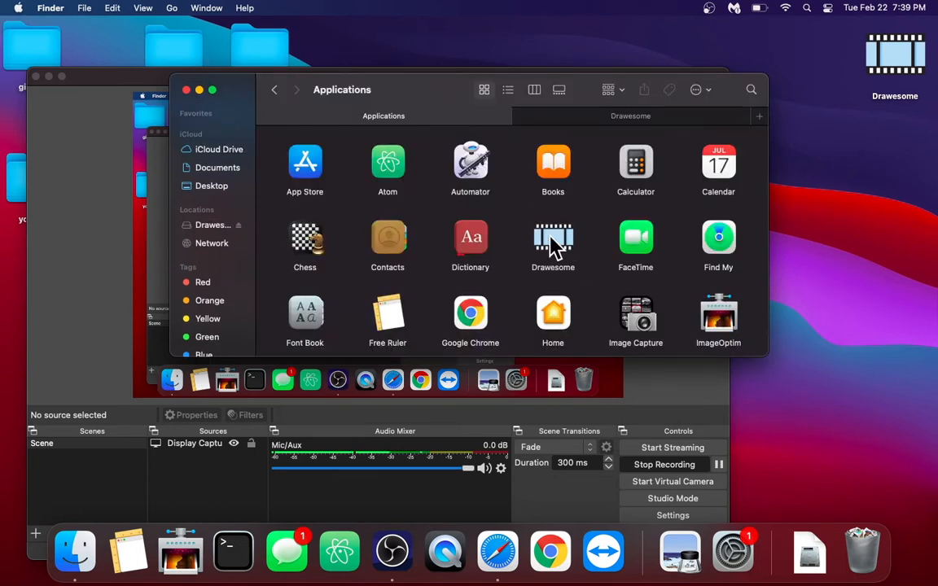
- Launch Drawesome from Applications via right-click Open after cancelling the unverified-developer warning
left_click(554, 241)
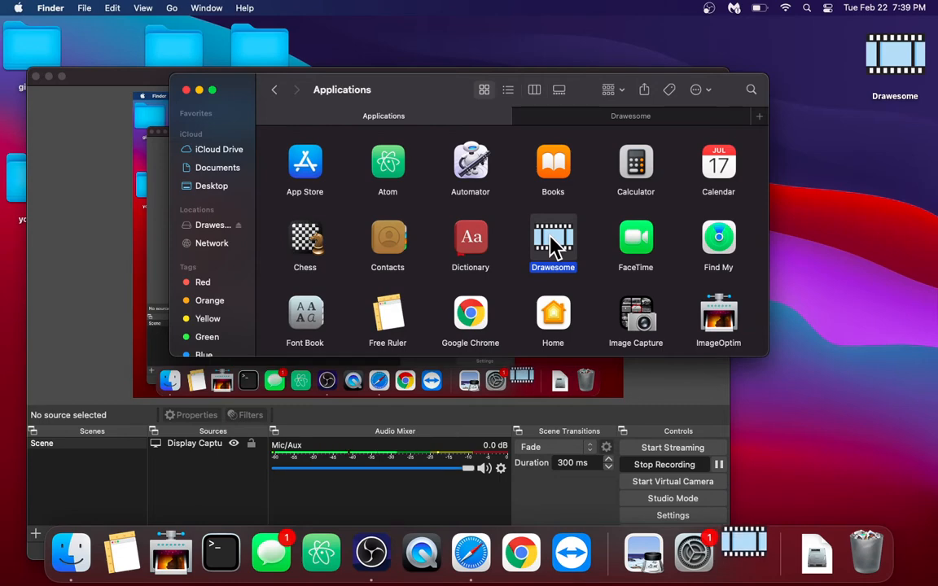
double_click(553, 238)
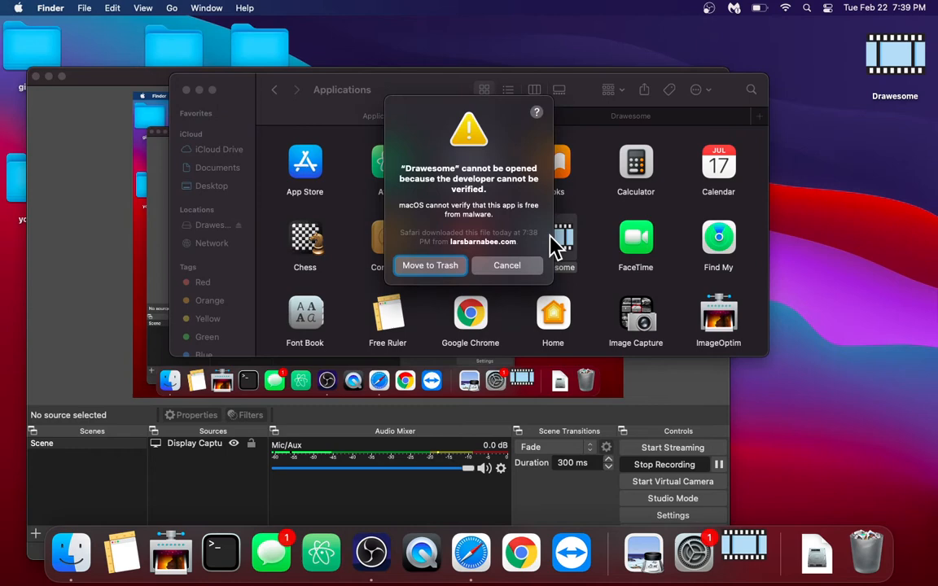
left_click(506, 264)
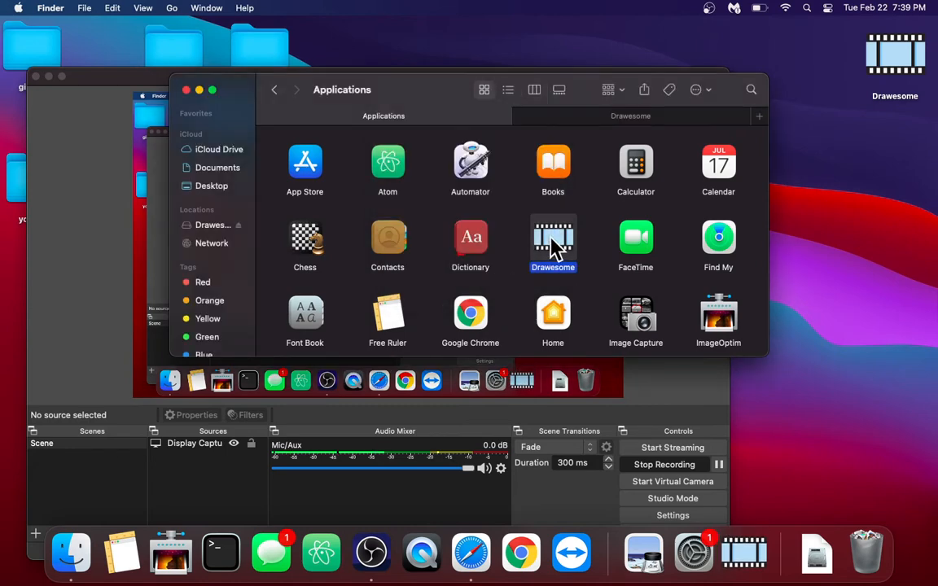
right_click(554, 241)
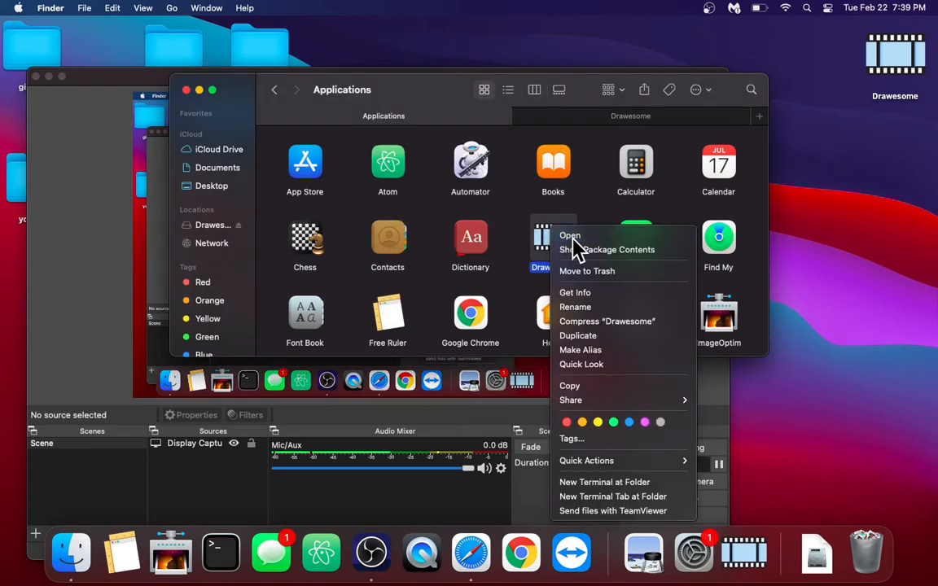
left_click(570, 235)
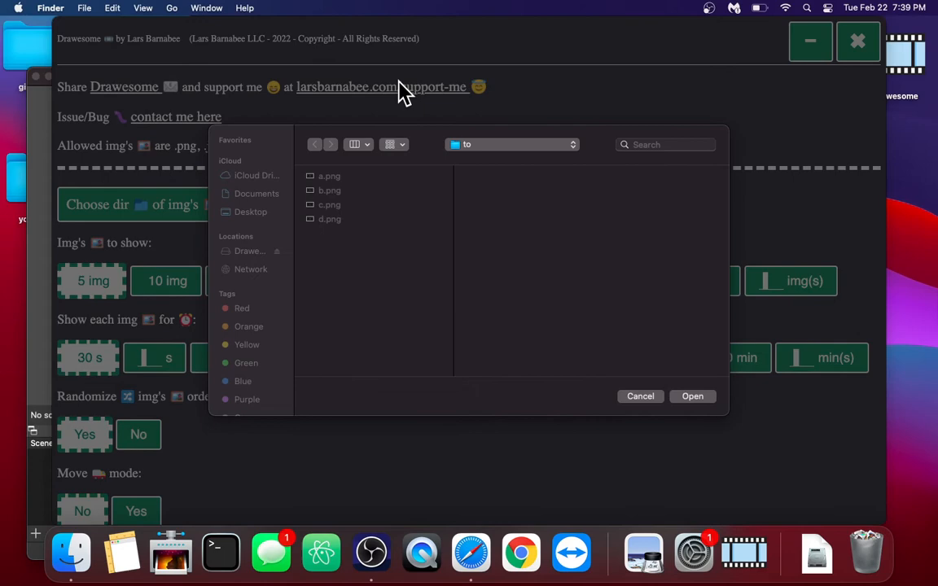
mouse_move(462, 120)
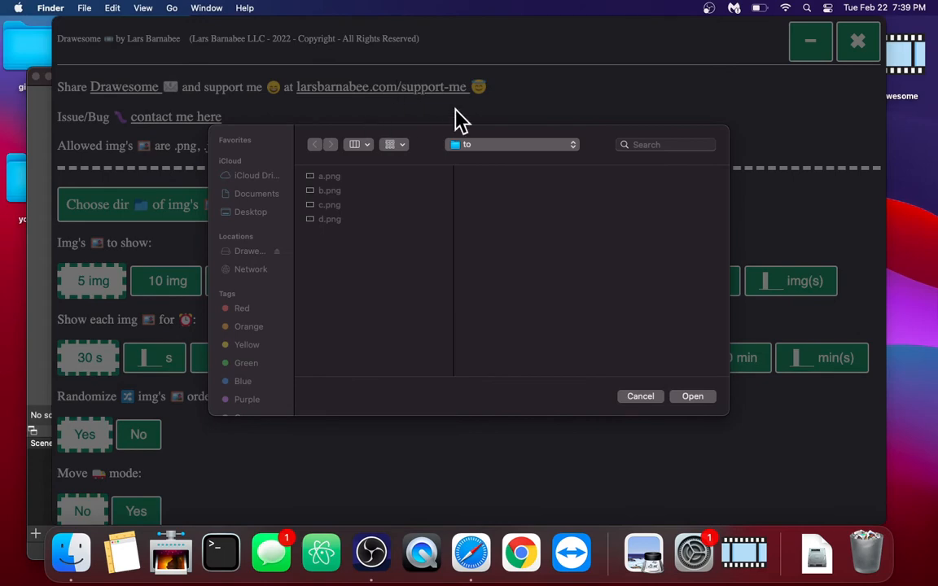
mouse_move(550, 241)
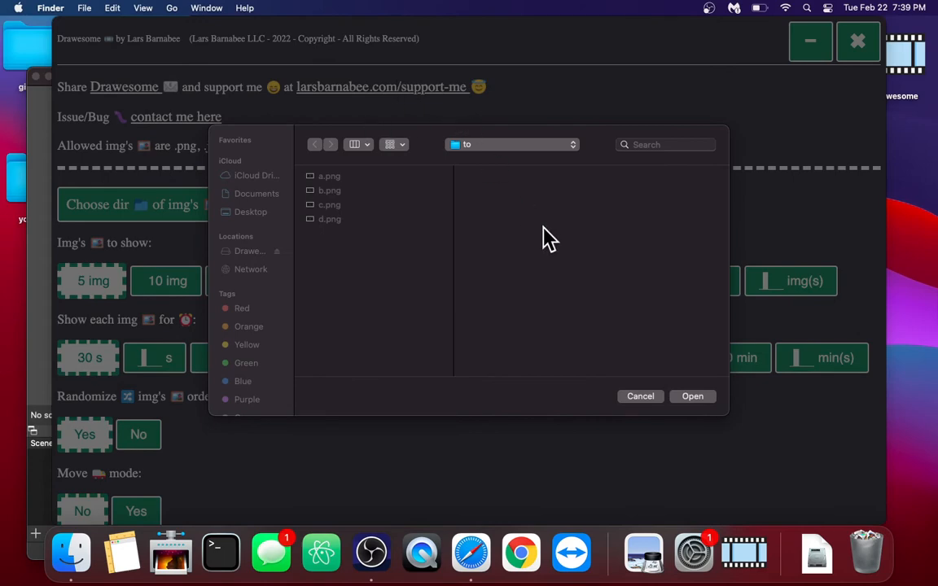
- Choose the Desktop 'to' folder with its 4 images as the image directory
left_click(692, 396)
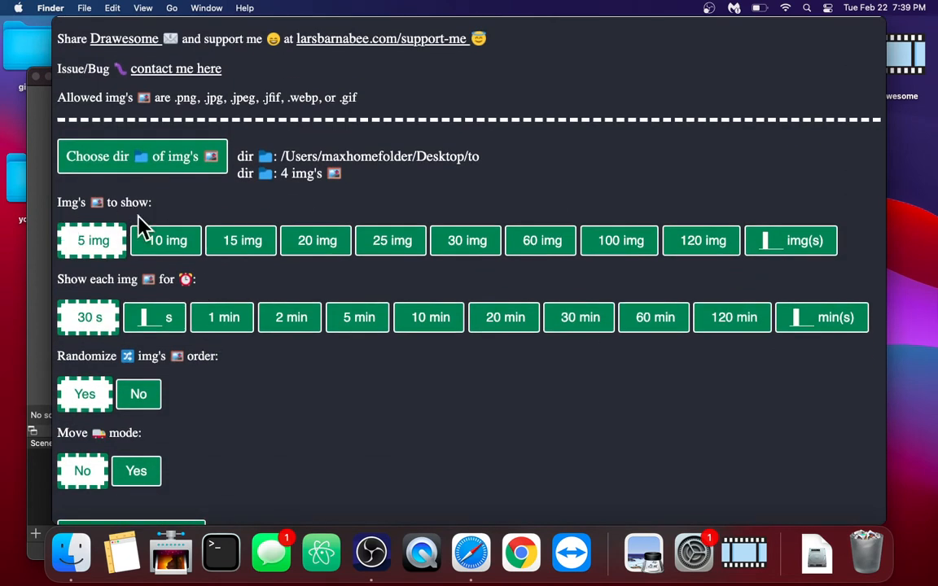
mouse_move(111, 309)
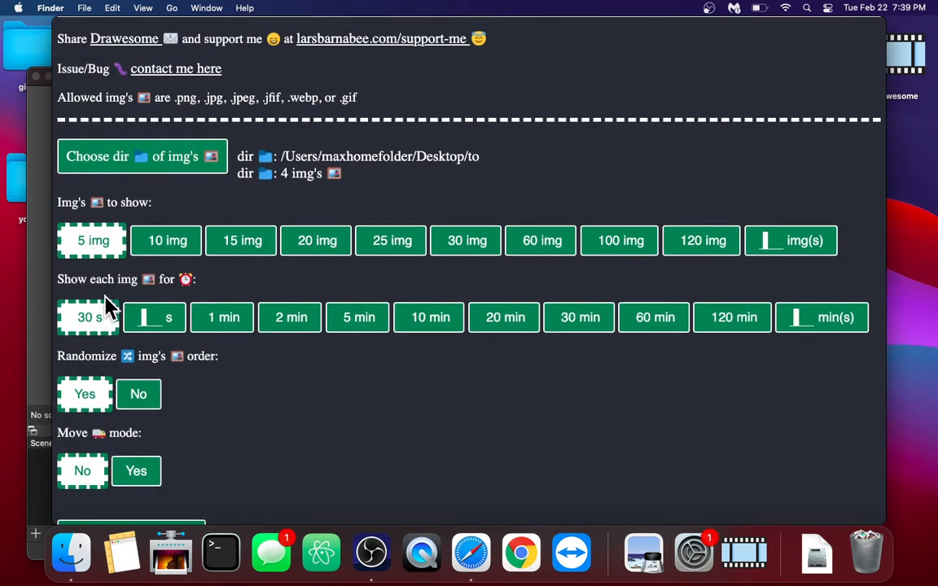
- Start the slideshow of the four images from the 'to' folder
scroll("down", 3)
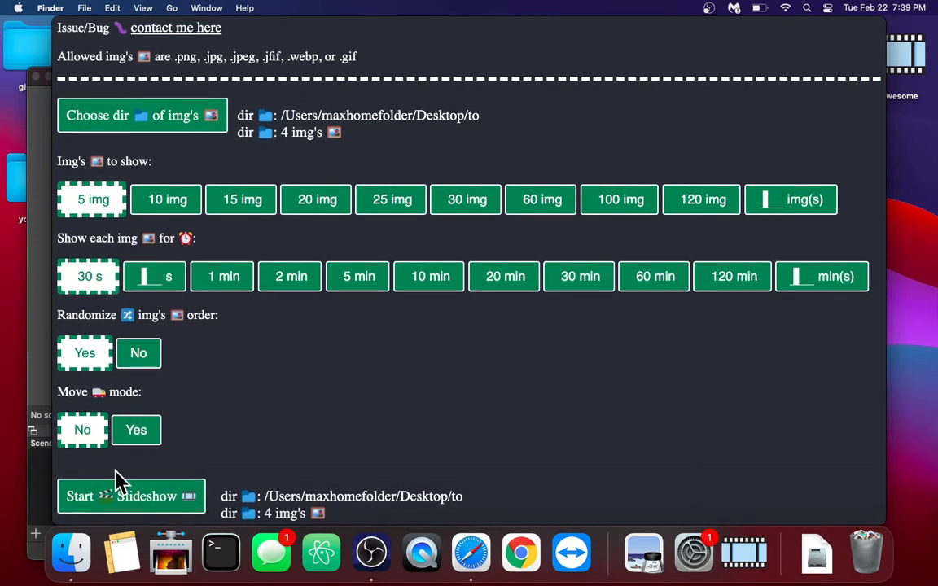
left_click(130, 495)
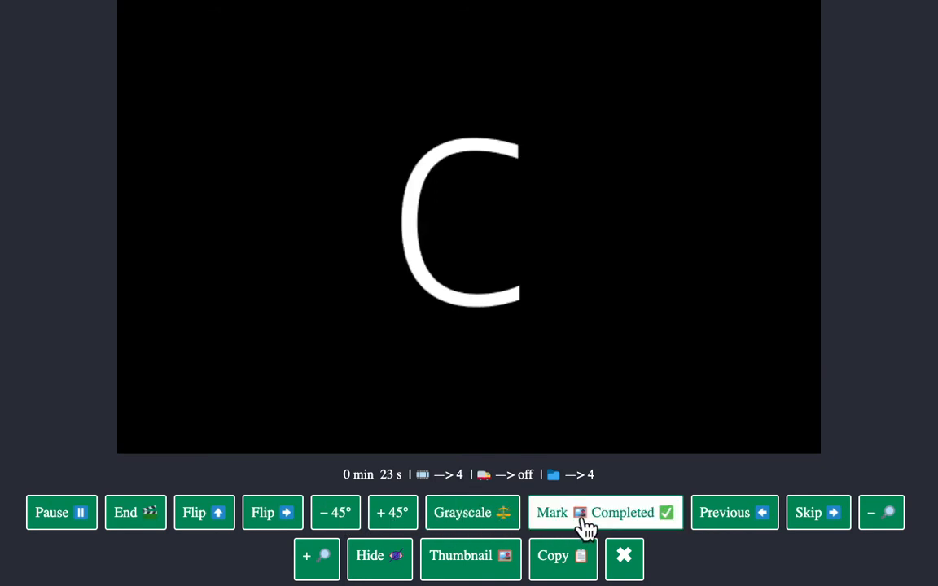
- Mark the current image completed, try the slideshow controls, and end the slideshow
left_click(817, 512)
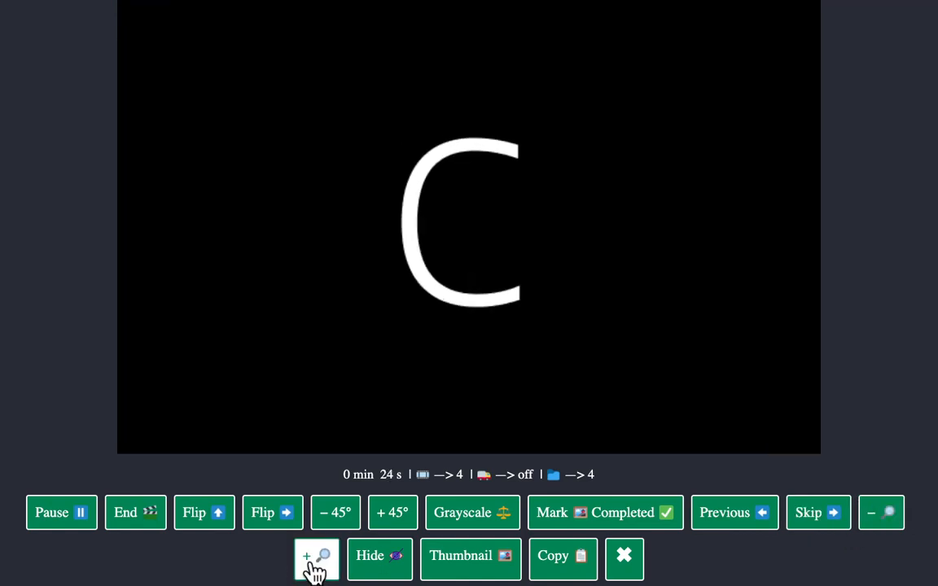
mouse_move(296, 334)
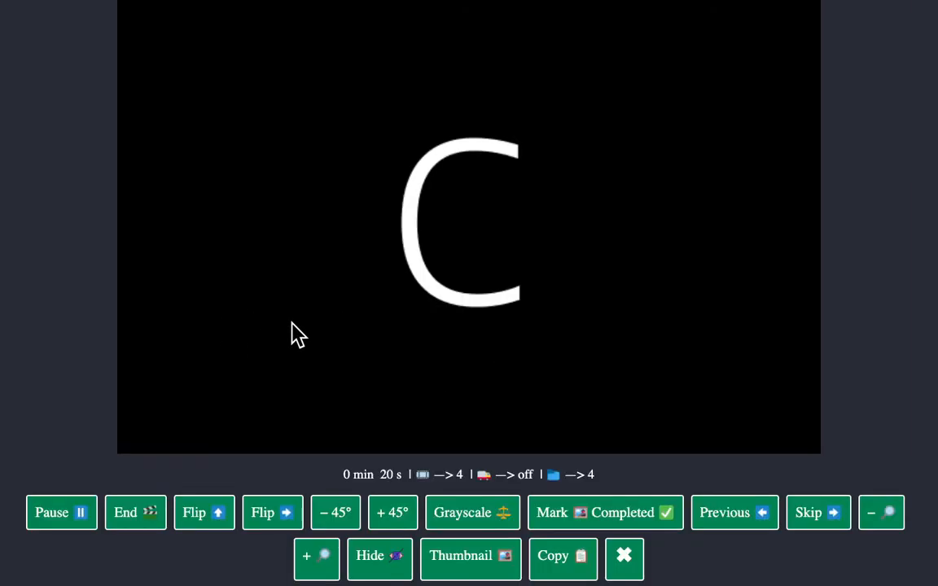
left_click(471, 557)
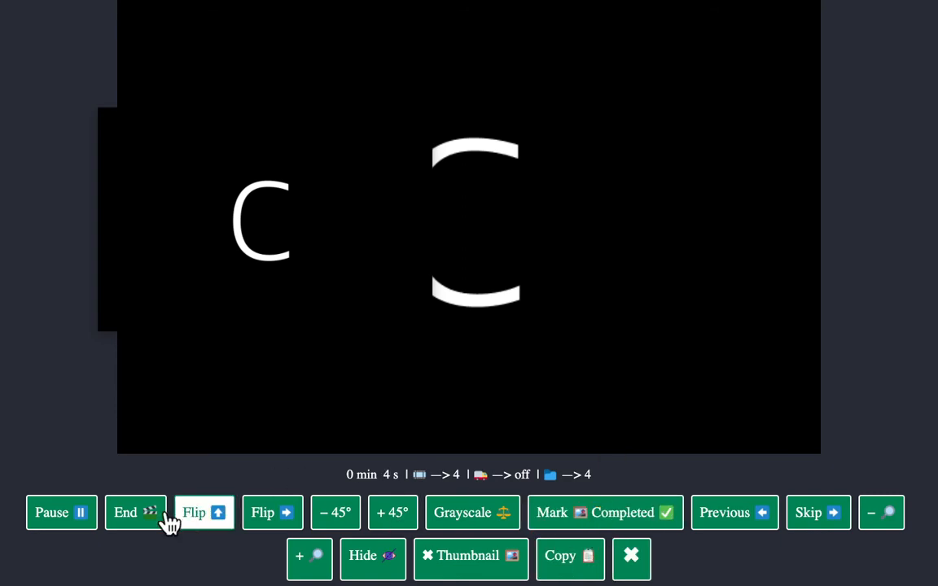
left_click(135, 512)
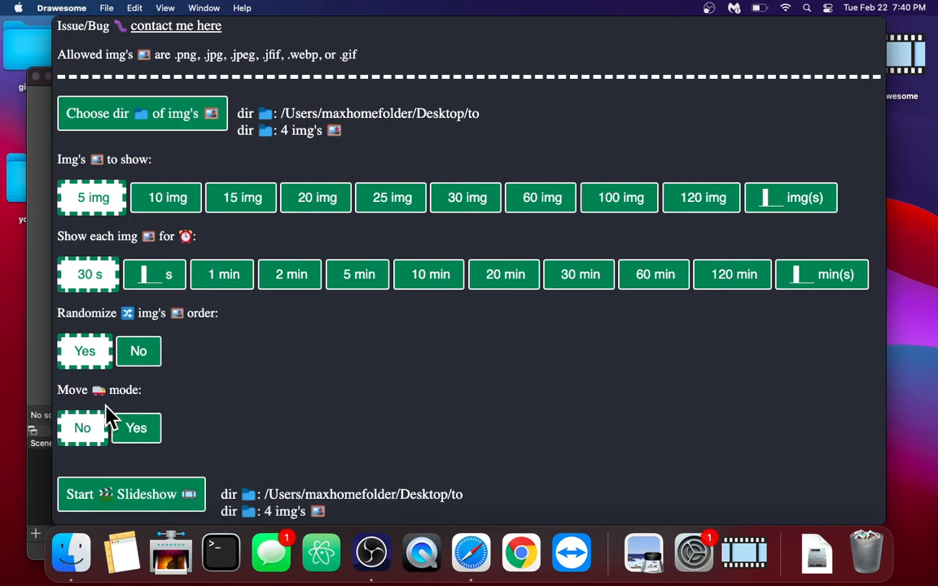
- Turn move mode on with the Desktop 'from' folder as destination and start the slideshow
left_click(133, 428)
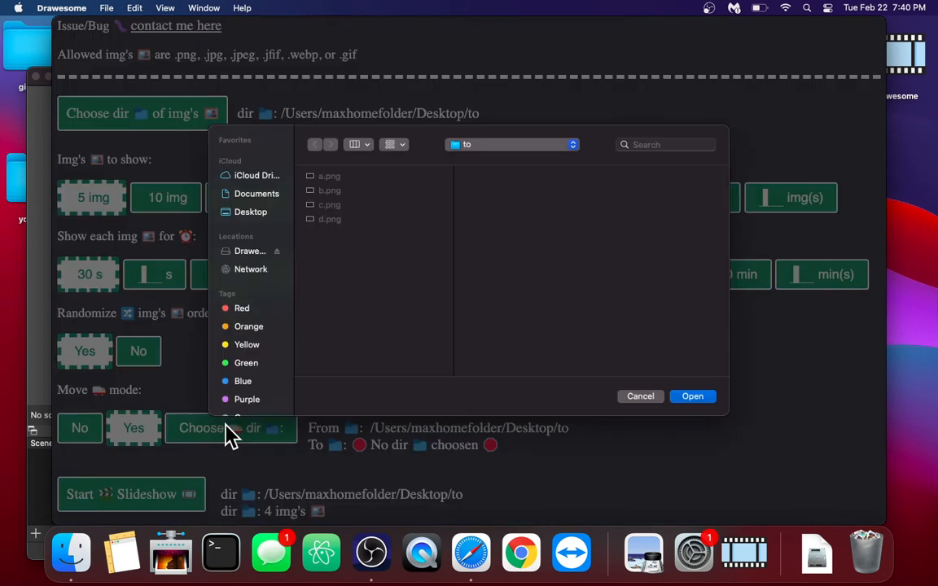
left_click(251, 211)
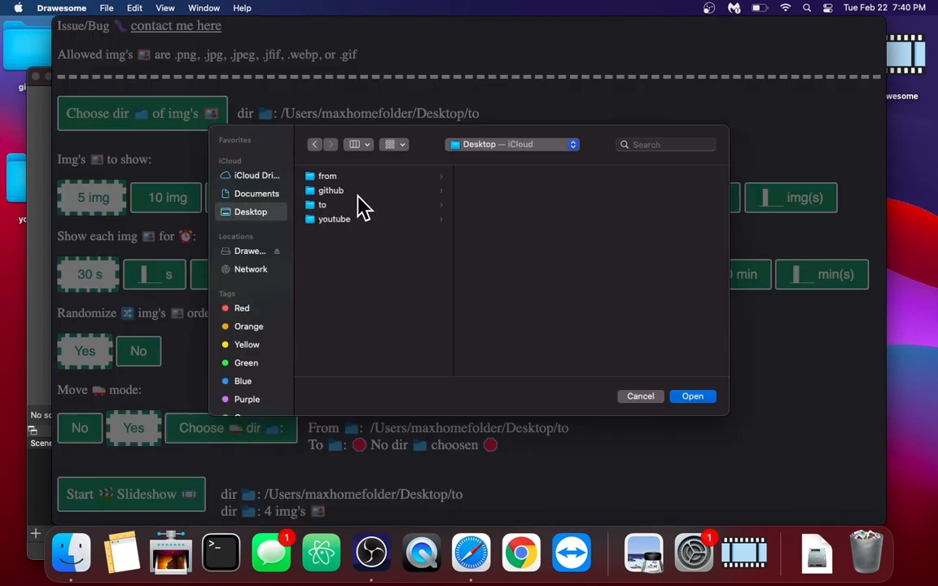
left_click(326, 176)
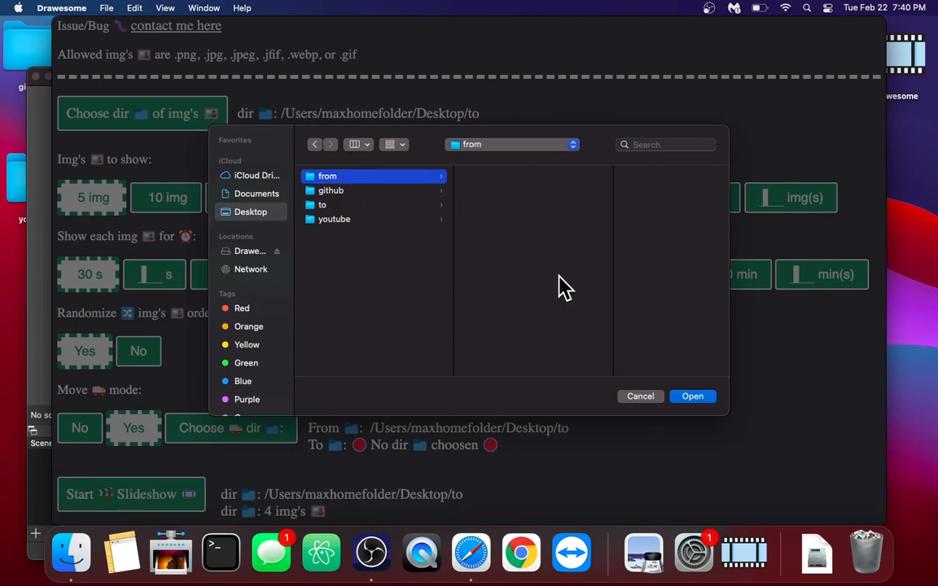
left_click(692, 398)
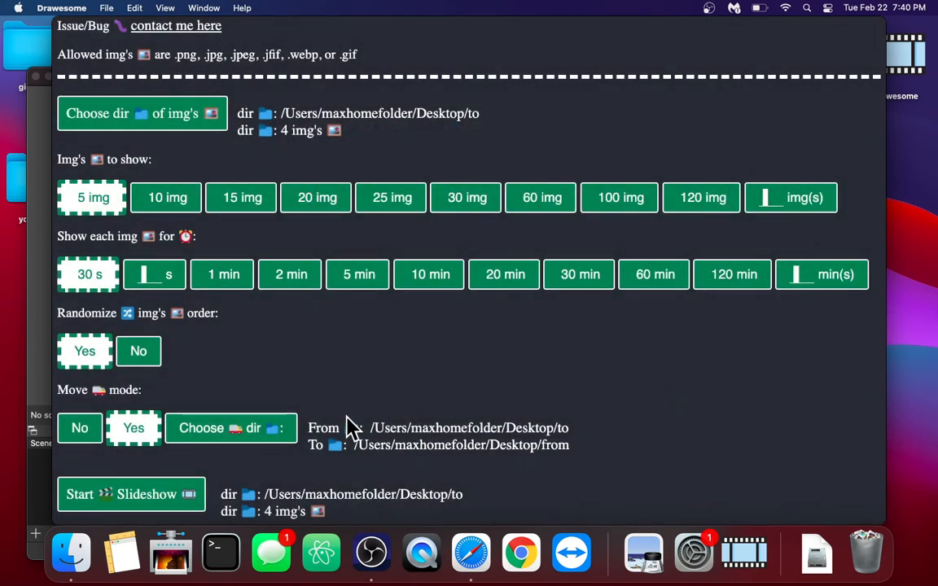
mouse_move(449, 433)
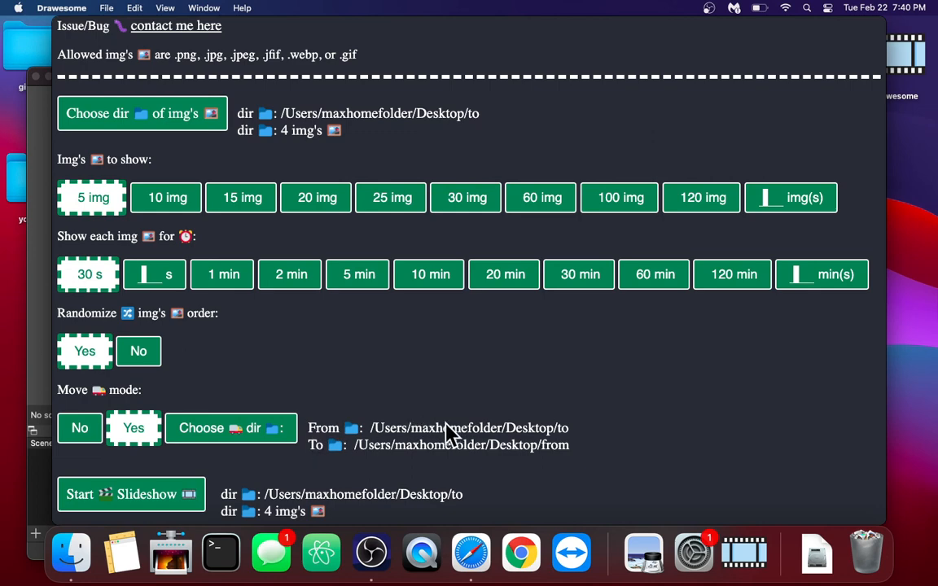
mouse_move(340, 454)
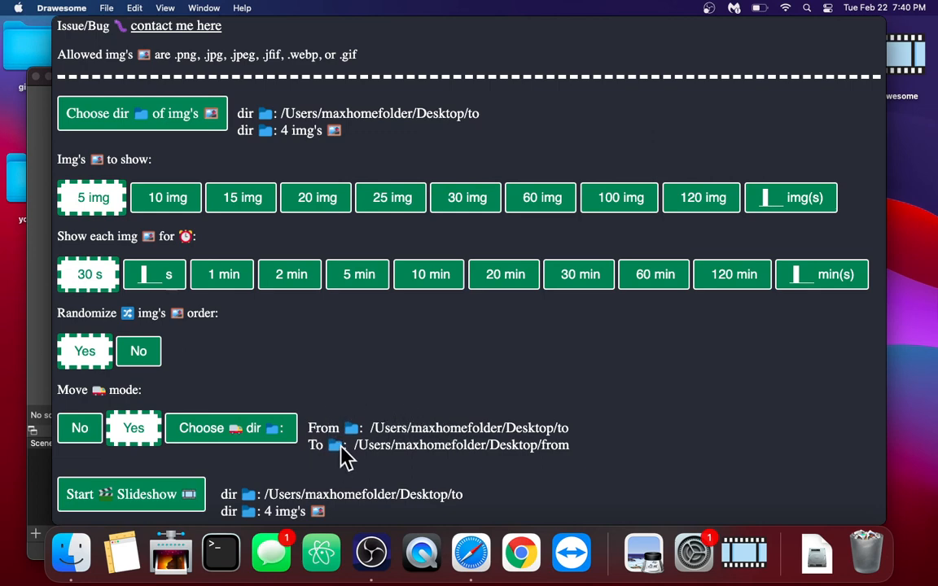
left_click(130, 495)
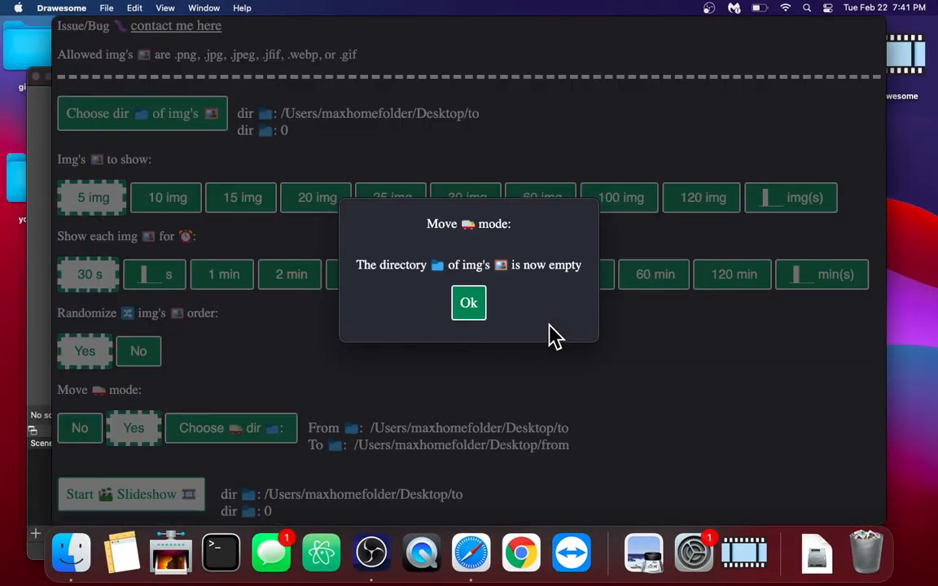
- Dismiss the 'directory is now empty' notice, leaving 0 images in the 'to' folder
left_click(469, 301)
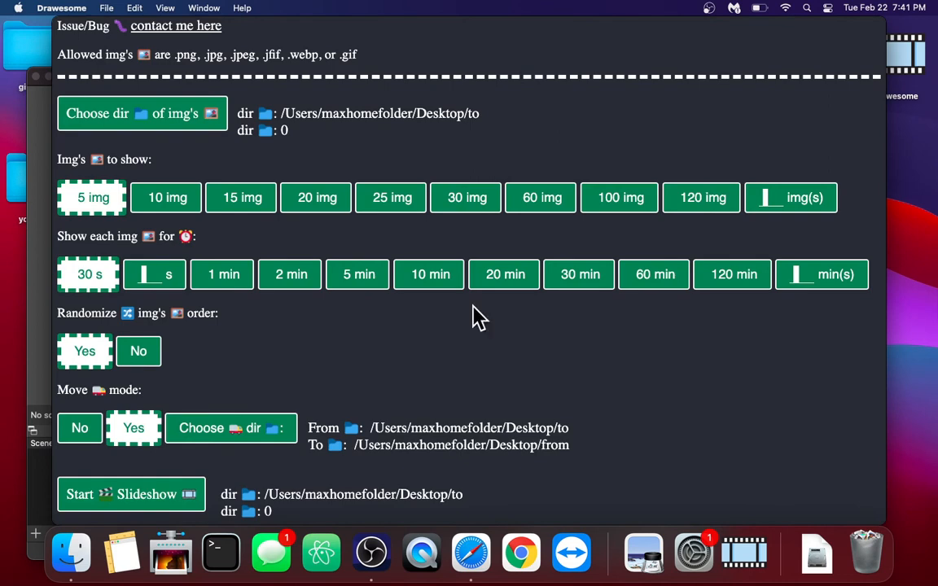
- Make the Desktop 'from' folder with its 4 images the image directory
left_click(142, 114)
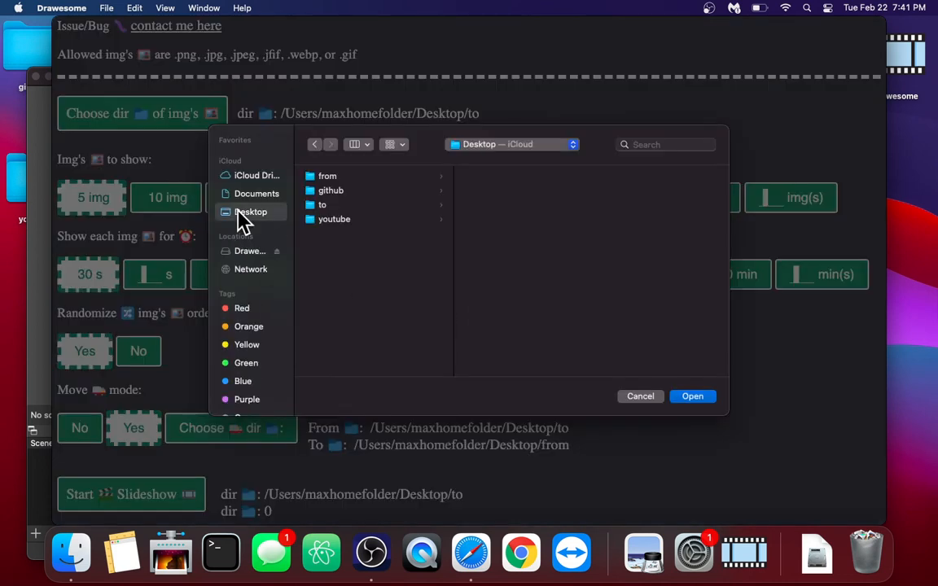
left_click(326, 176)
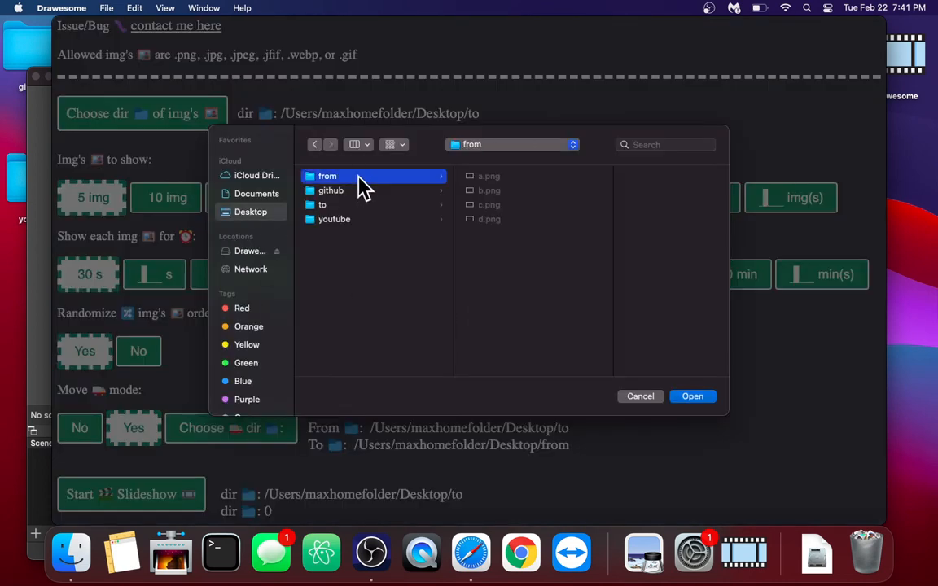
left_click(690, 395)
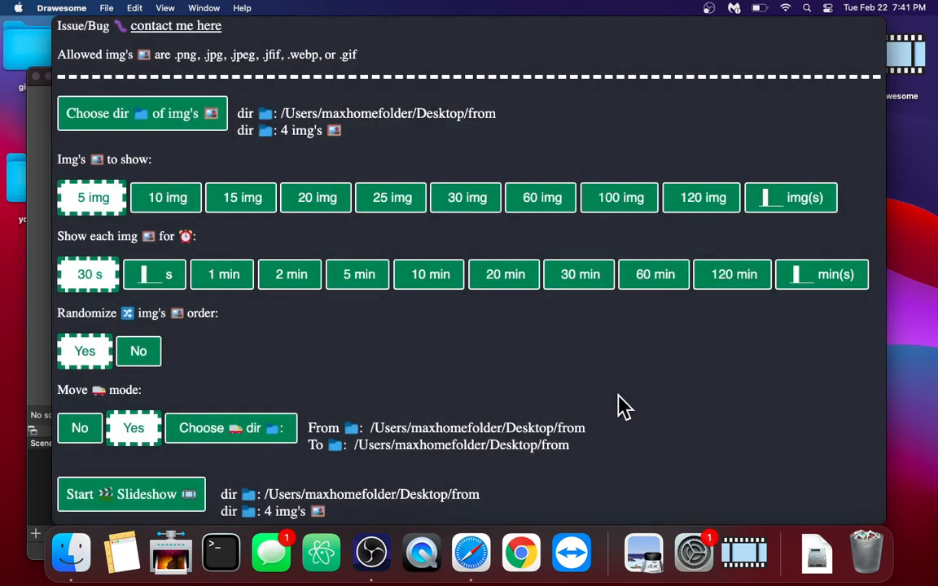
mouse_move(365, 416)
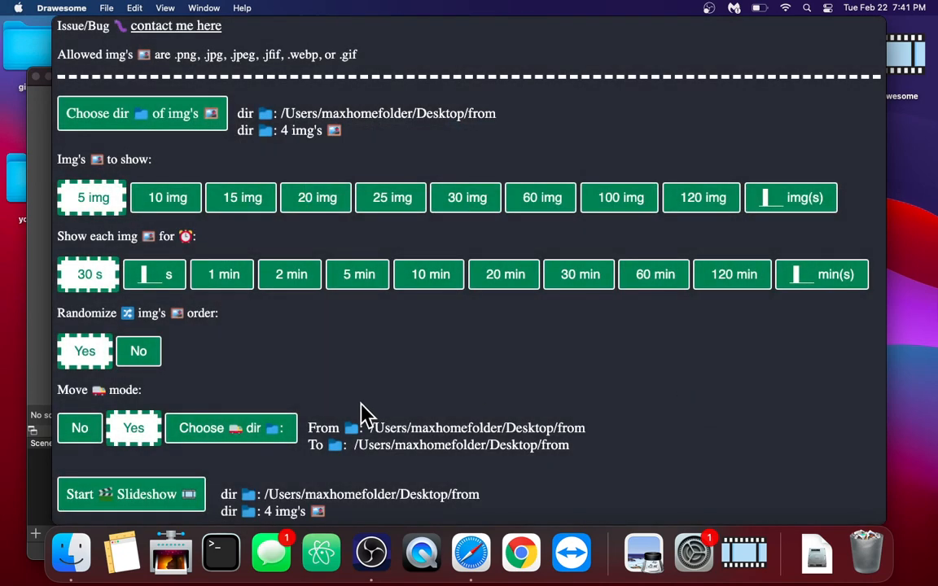